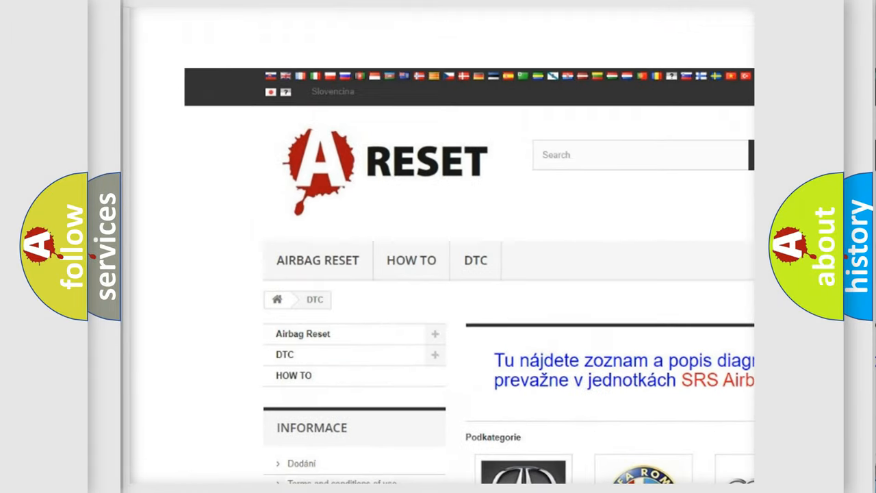
{"action": "scroll", "scroll_direction": "down", "scroll_amount": 3}
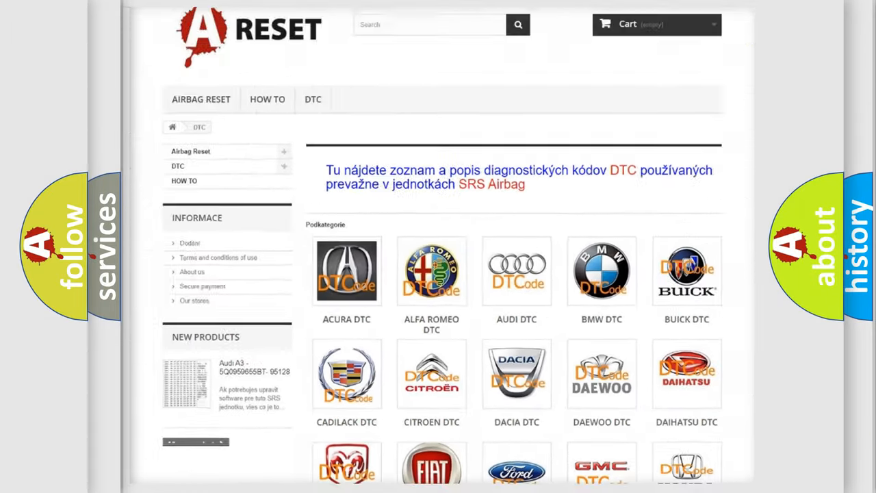
{"action": "scroll", "scroll_direction": "down", "scroll_amount": 3}
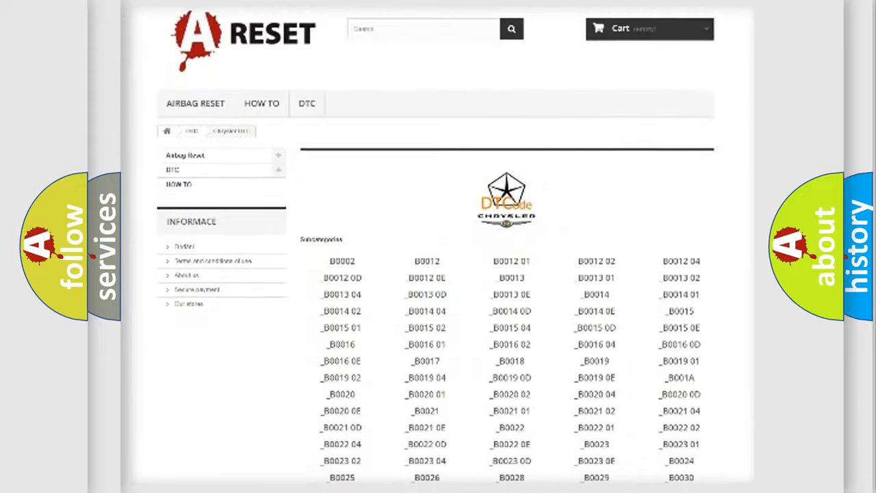
{"action": "scroll", "scroll_direction": "down", "scroll_amount": 3}
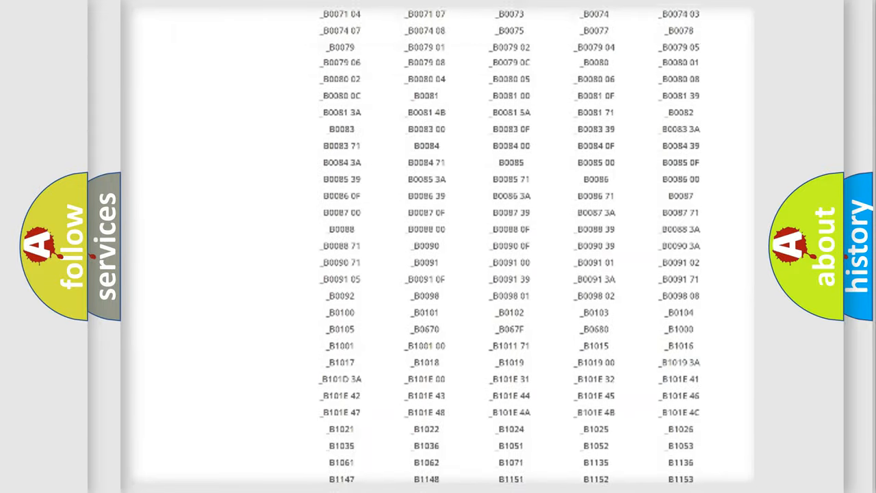
{"action": "scroll", "scroll_direction": "up", "scroll_amount": 3}
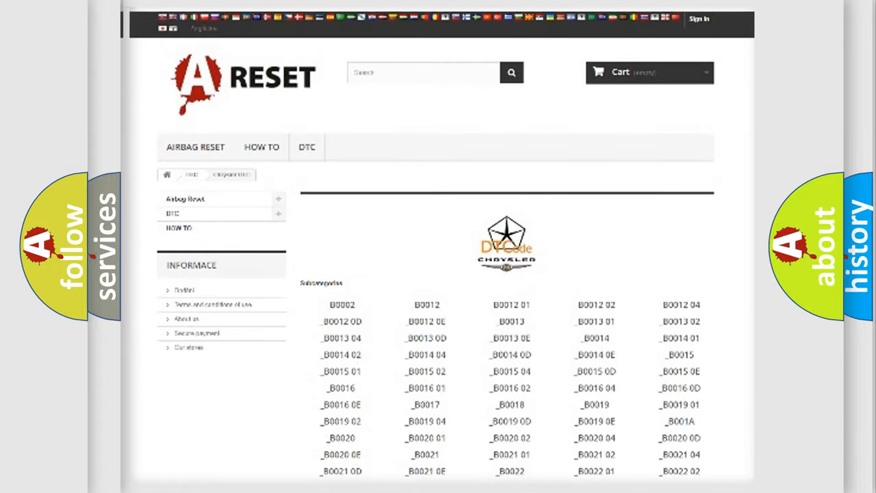